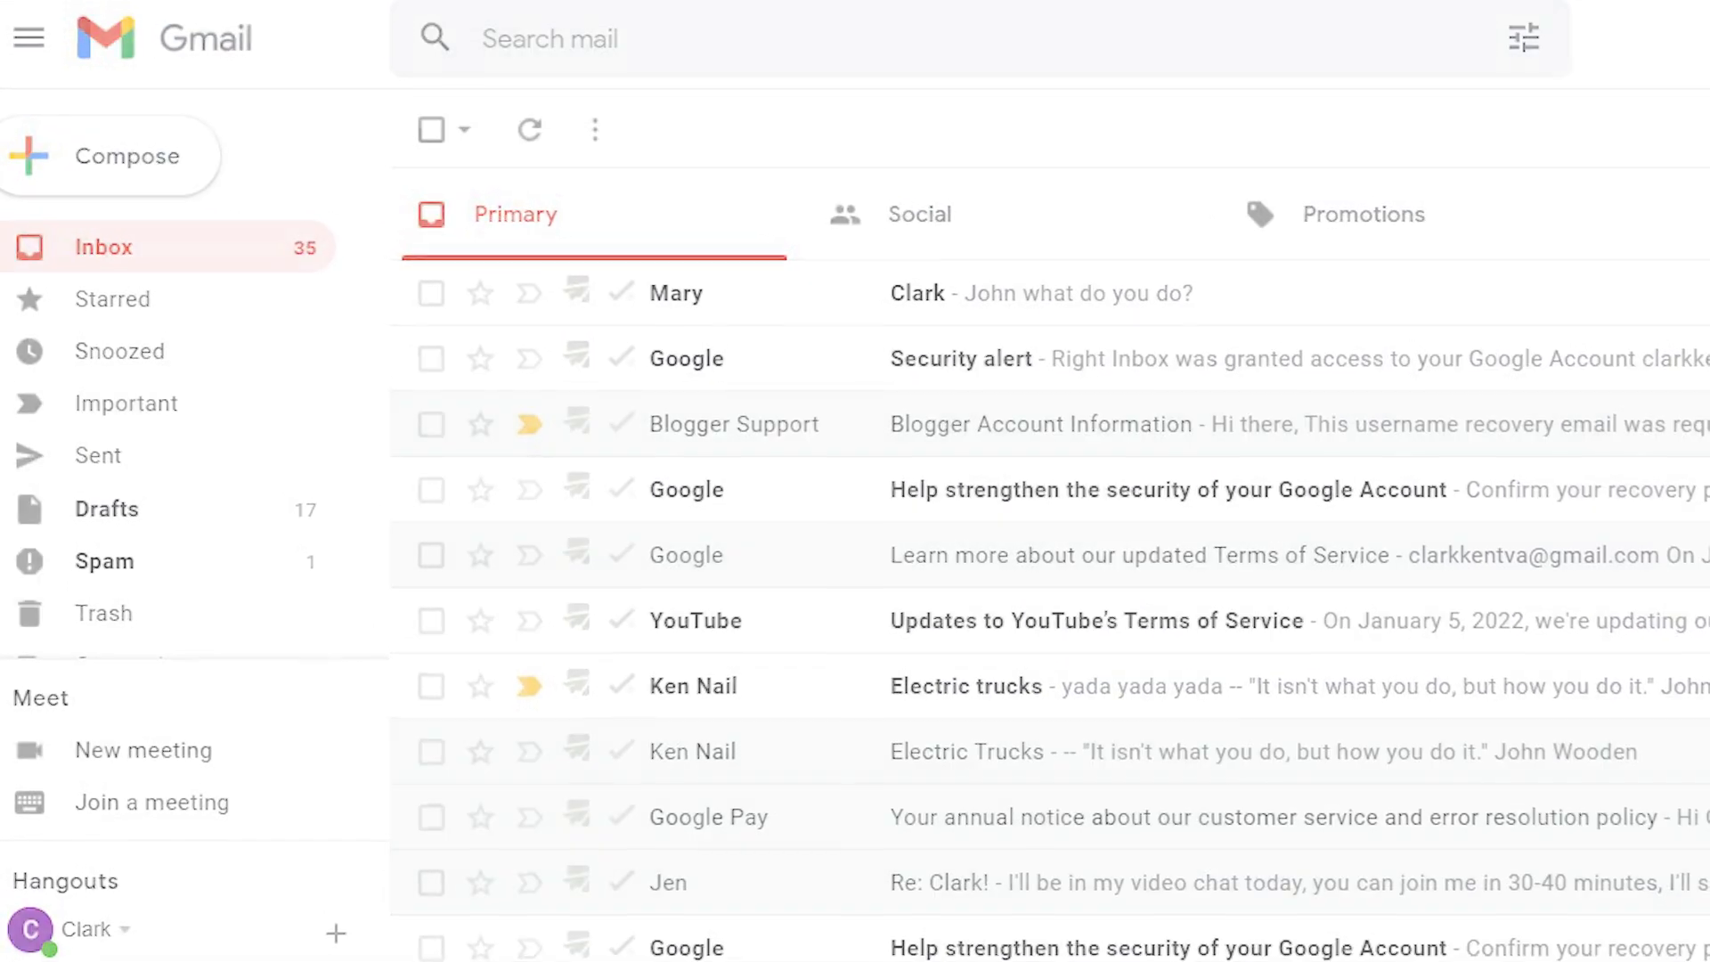
Step: Open Gmail's full settings page from the quick settings panel to reach Signature
{"action": "left_click", "coordinate": [112, 156]}
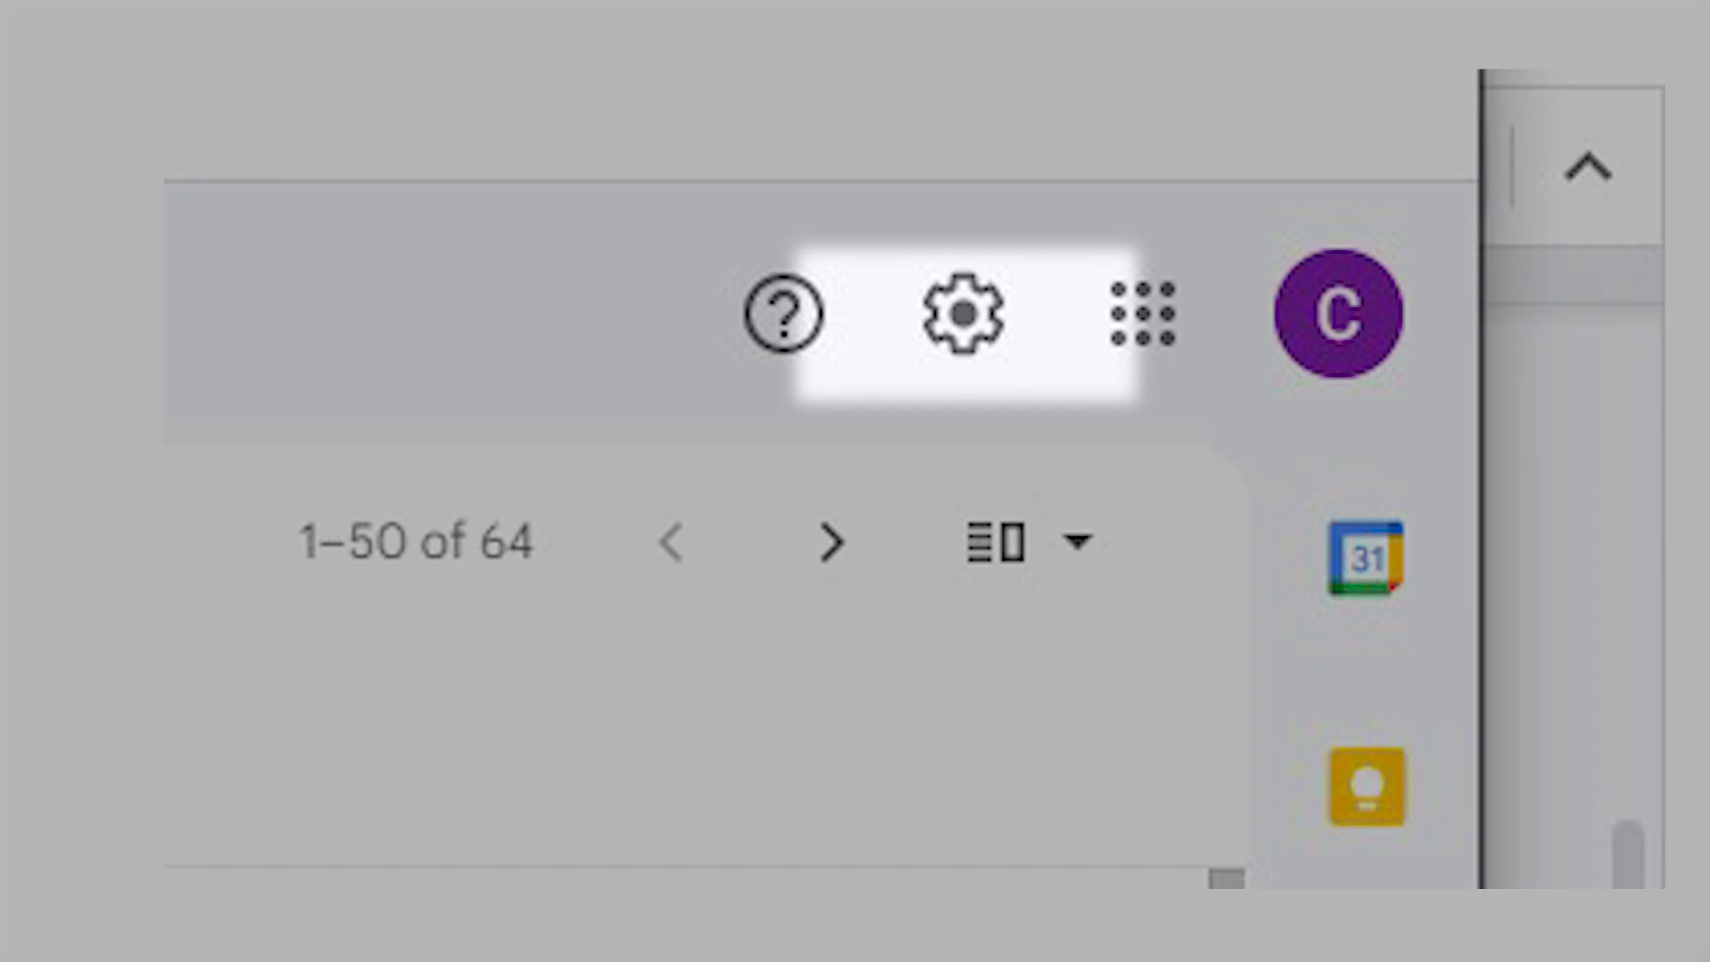
{"action": "left_click", "coordinate": [959, 312]}
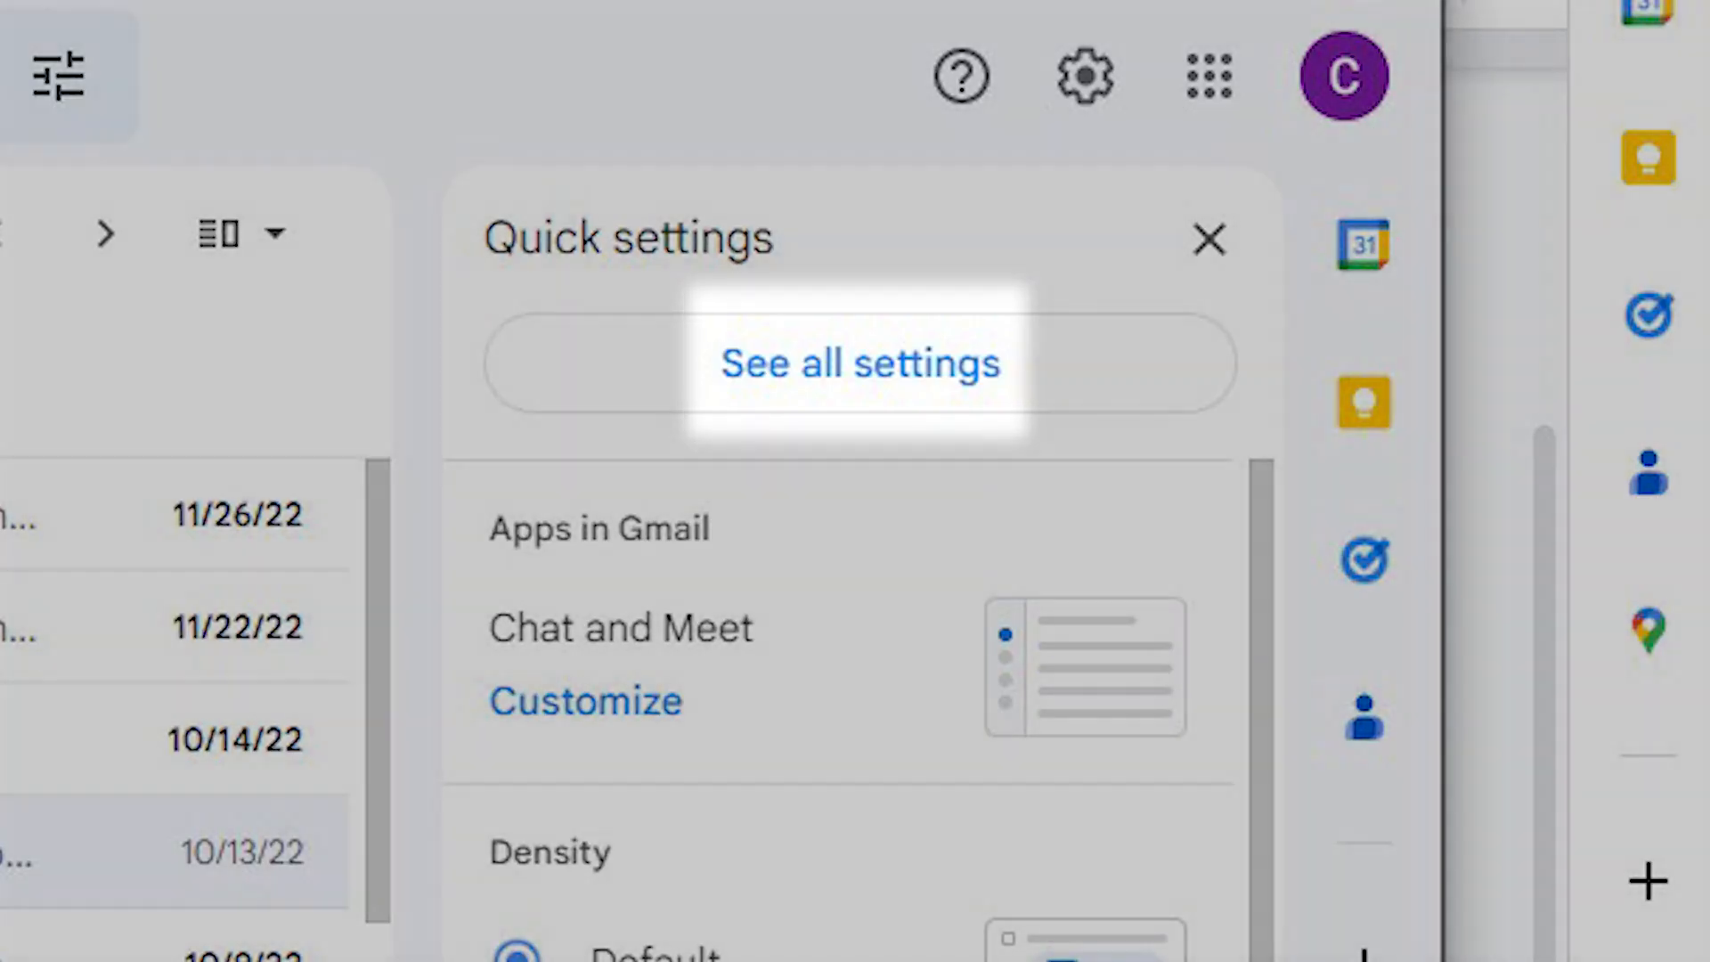
{"action": "left_click", "coordinate": [860, 363]}
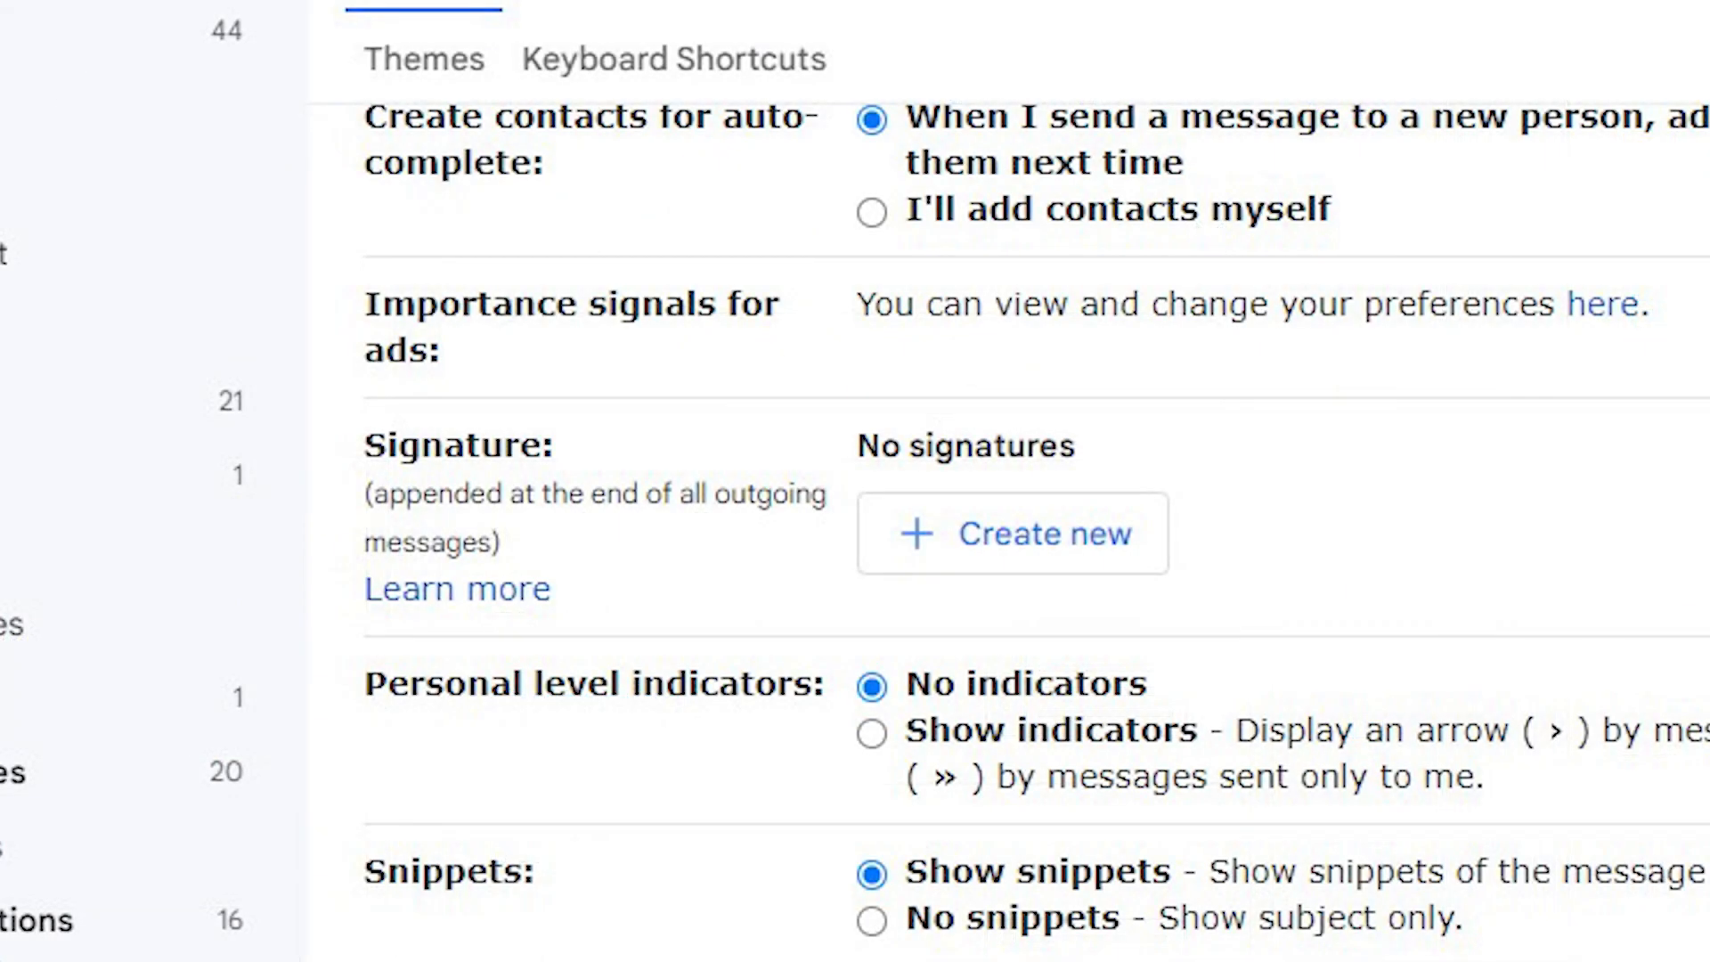
Step: Start a new signature holding a name, job title and email address
{"action": "left_click", "coordinate": [1011, 533]}
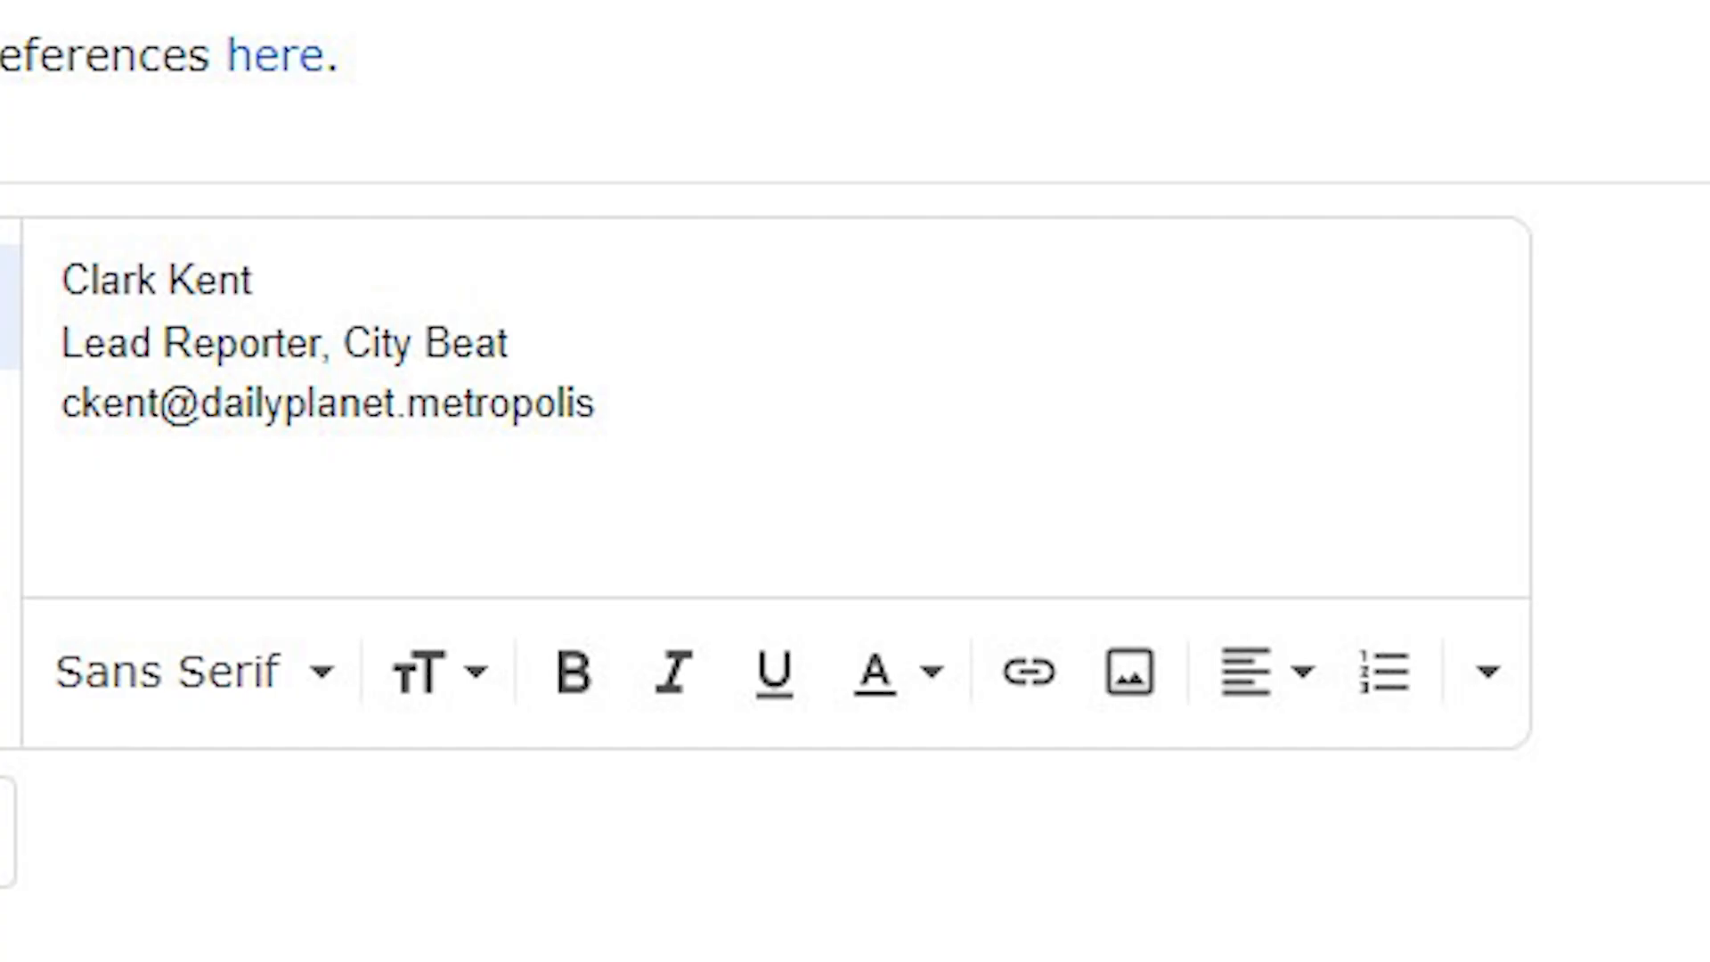
Step: Insert the cartoon superhero video screenshot image into the signature editor
{"action": "left_click", "coordinate": [1127, 671]}
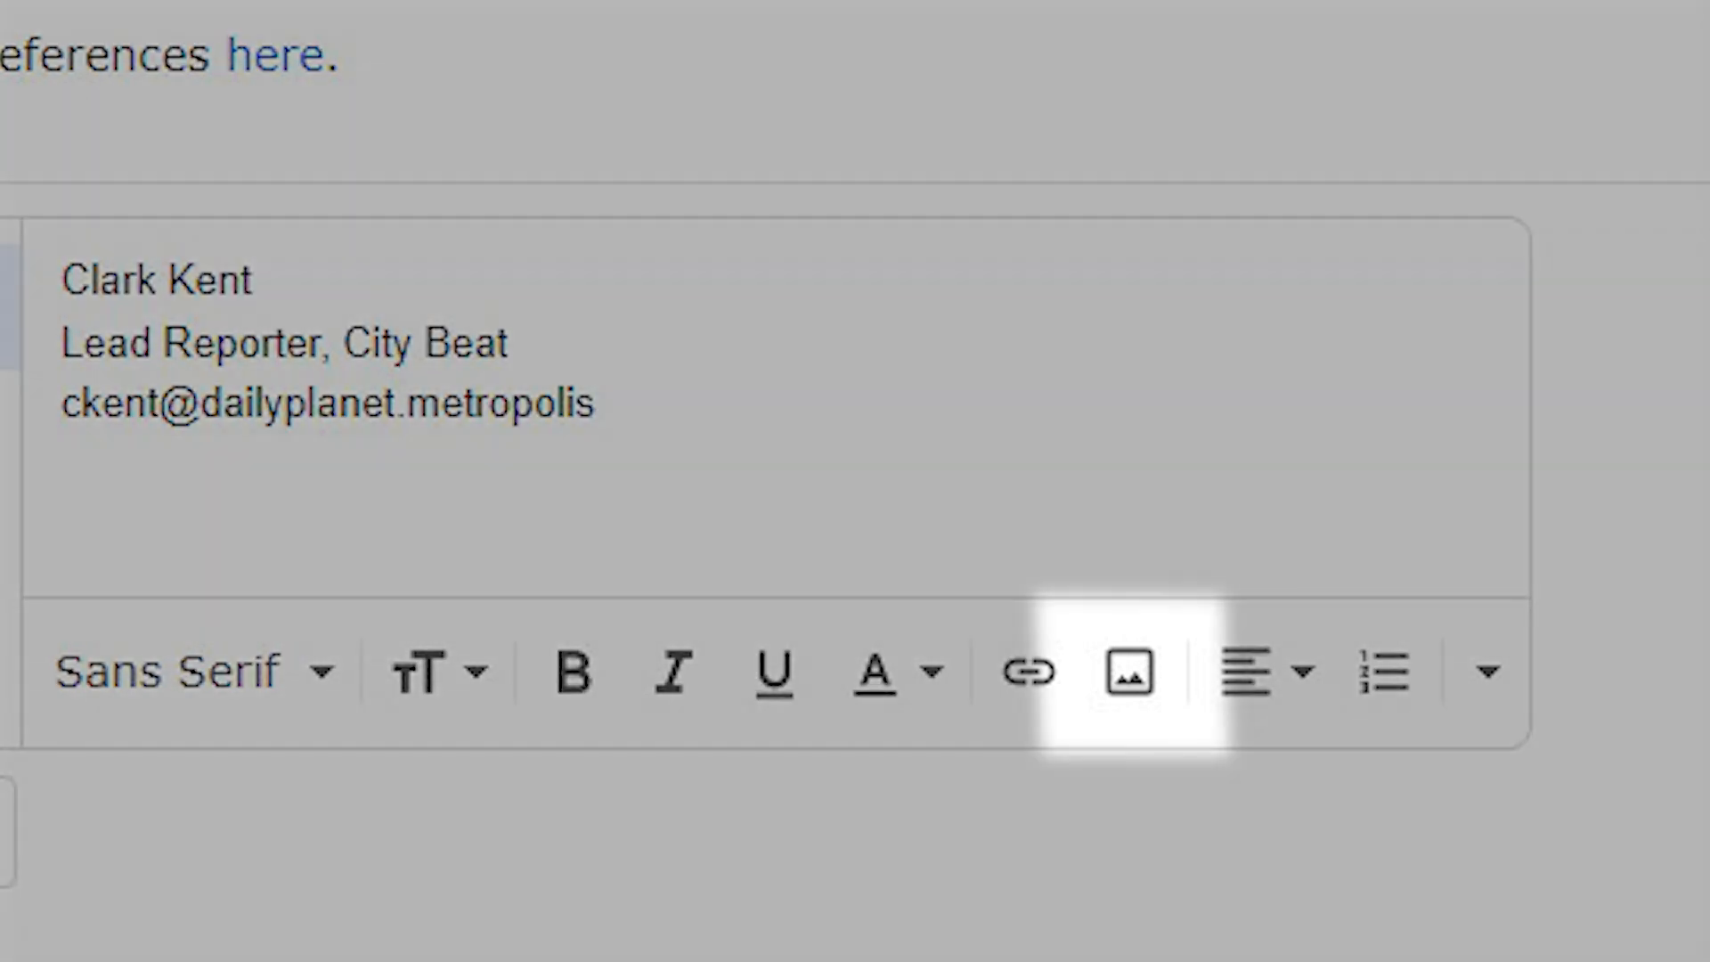
{"action": "left_click", "coordinate": [1127, 670]}
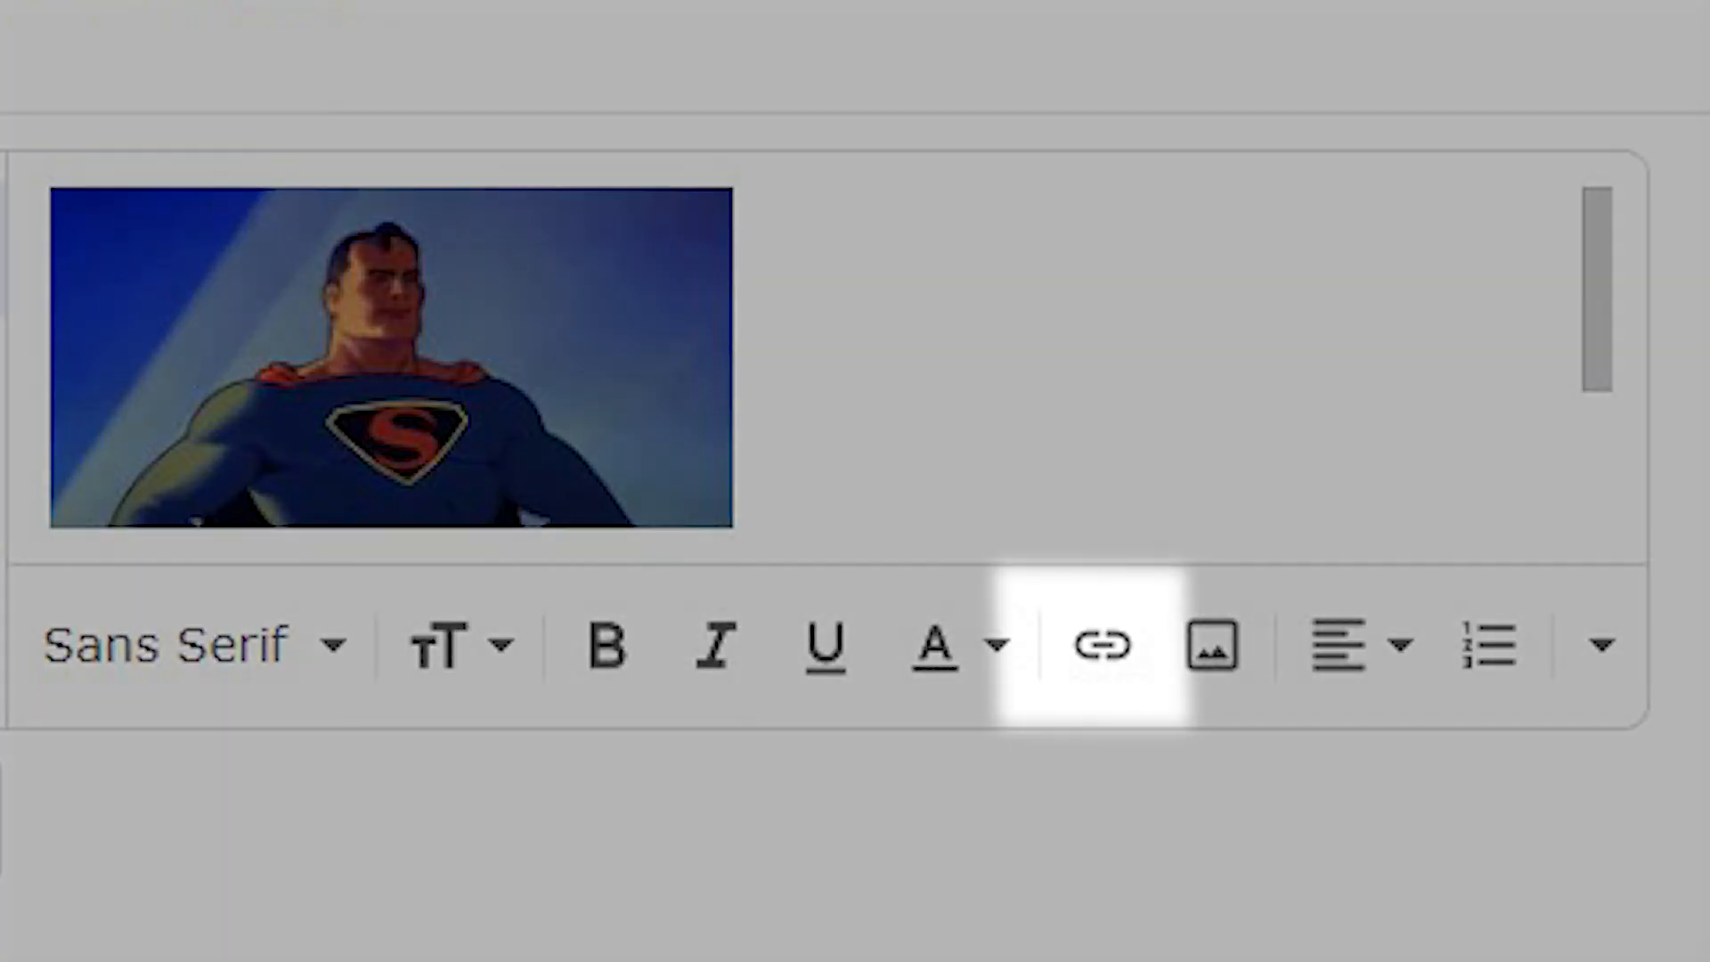
{"action": "left_click", "coordinate": [1100, 643]}
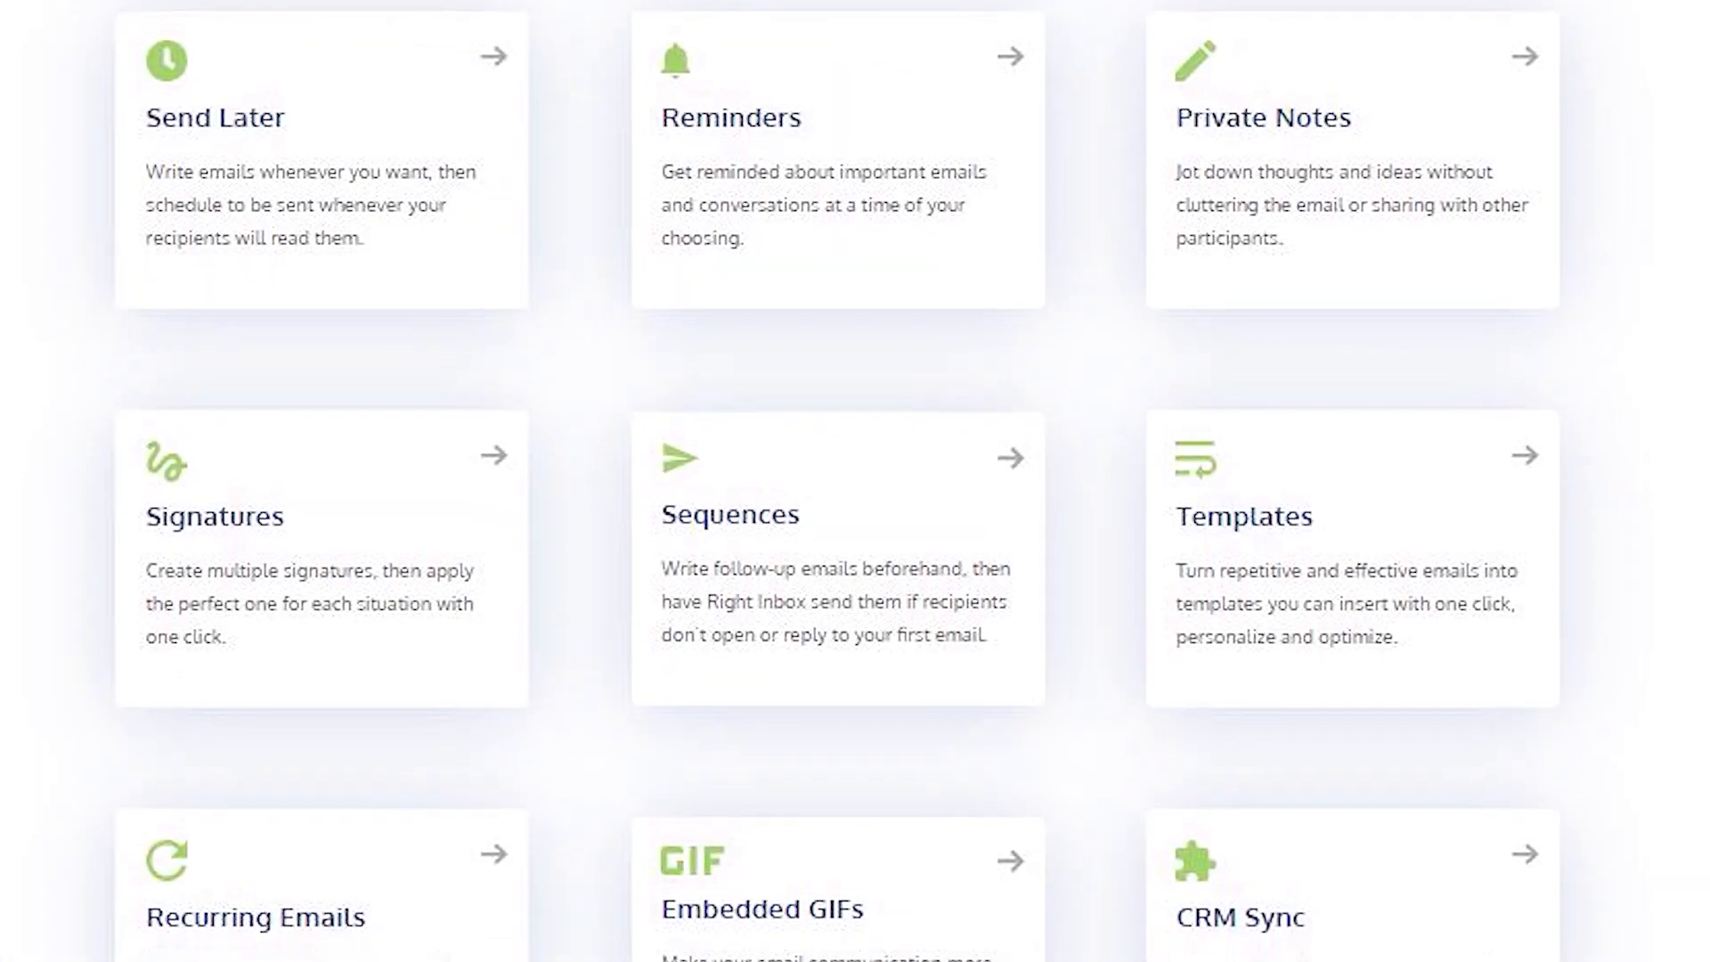
{"action": "scroll", "scroll_direction": "down", "scroll_amount": 3}
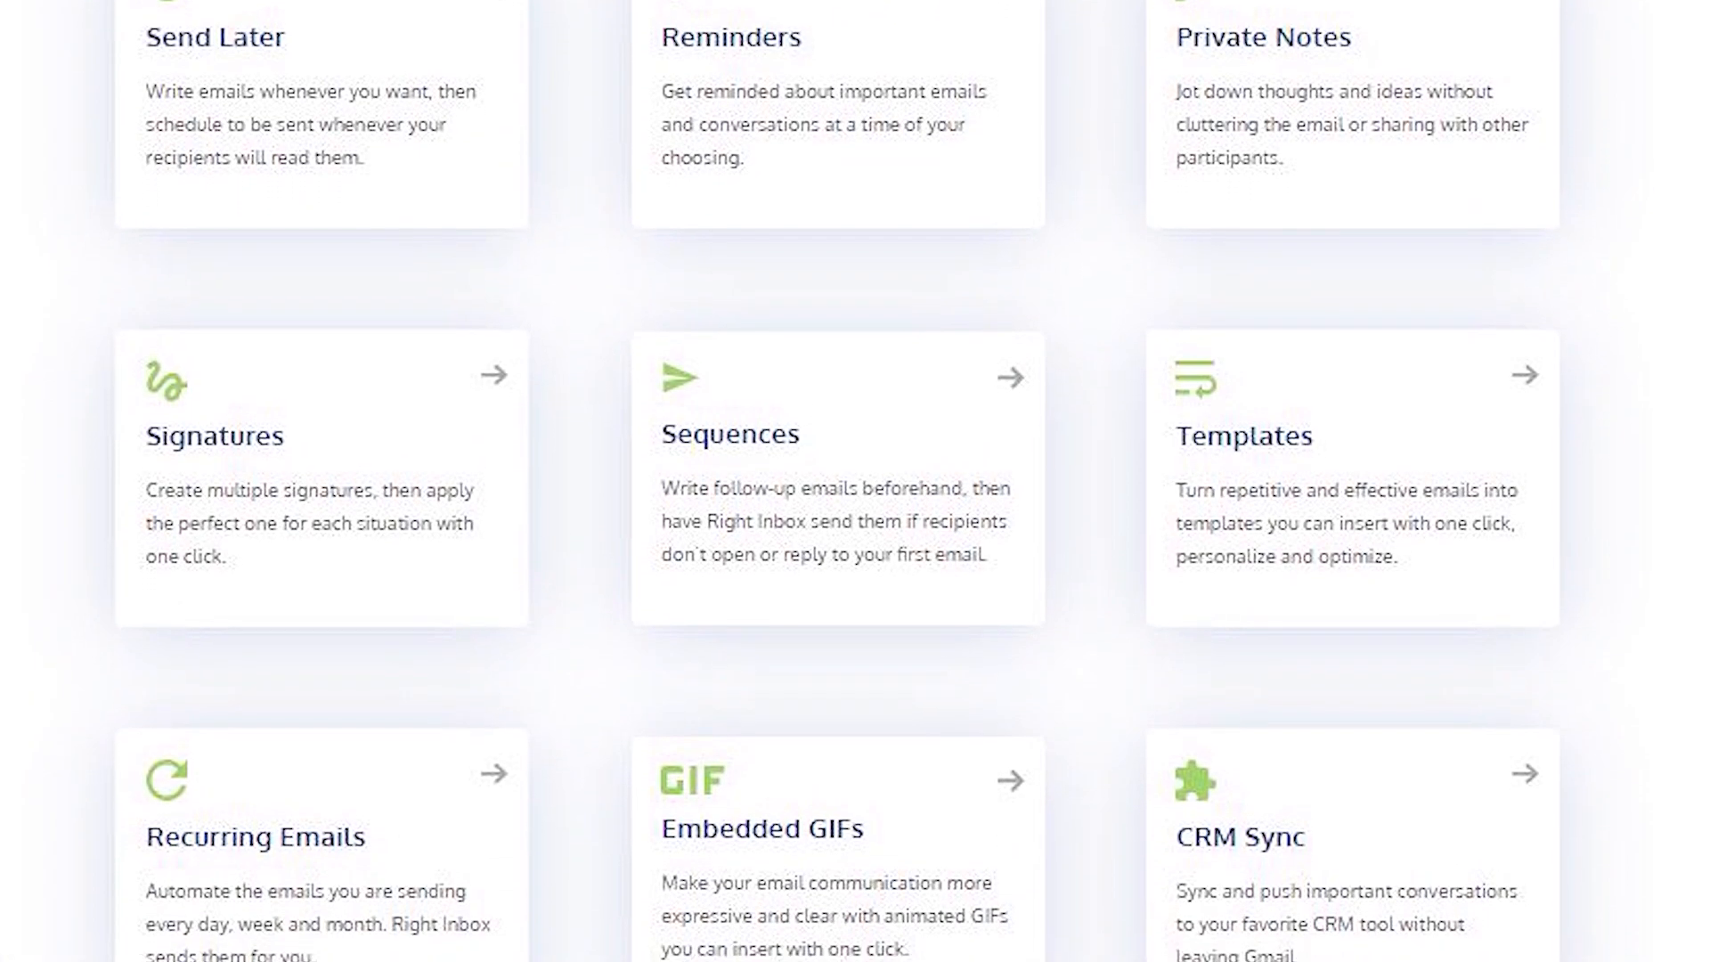
{"action": "scroll", "scroll_direction": "down", "scroll_amount": 3}
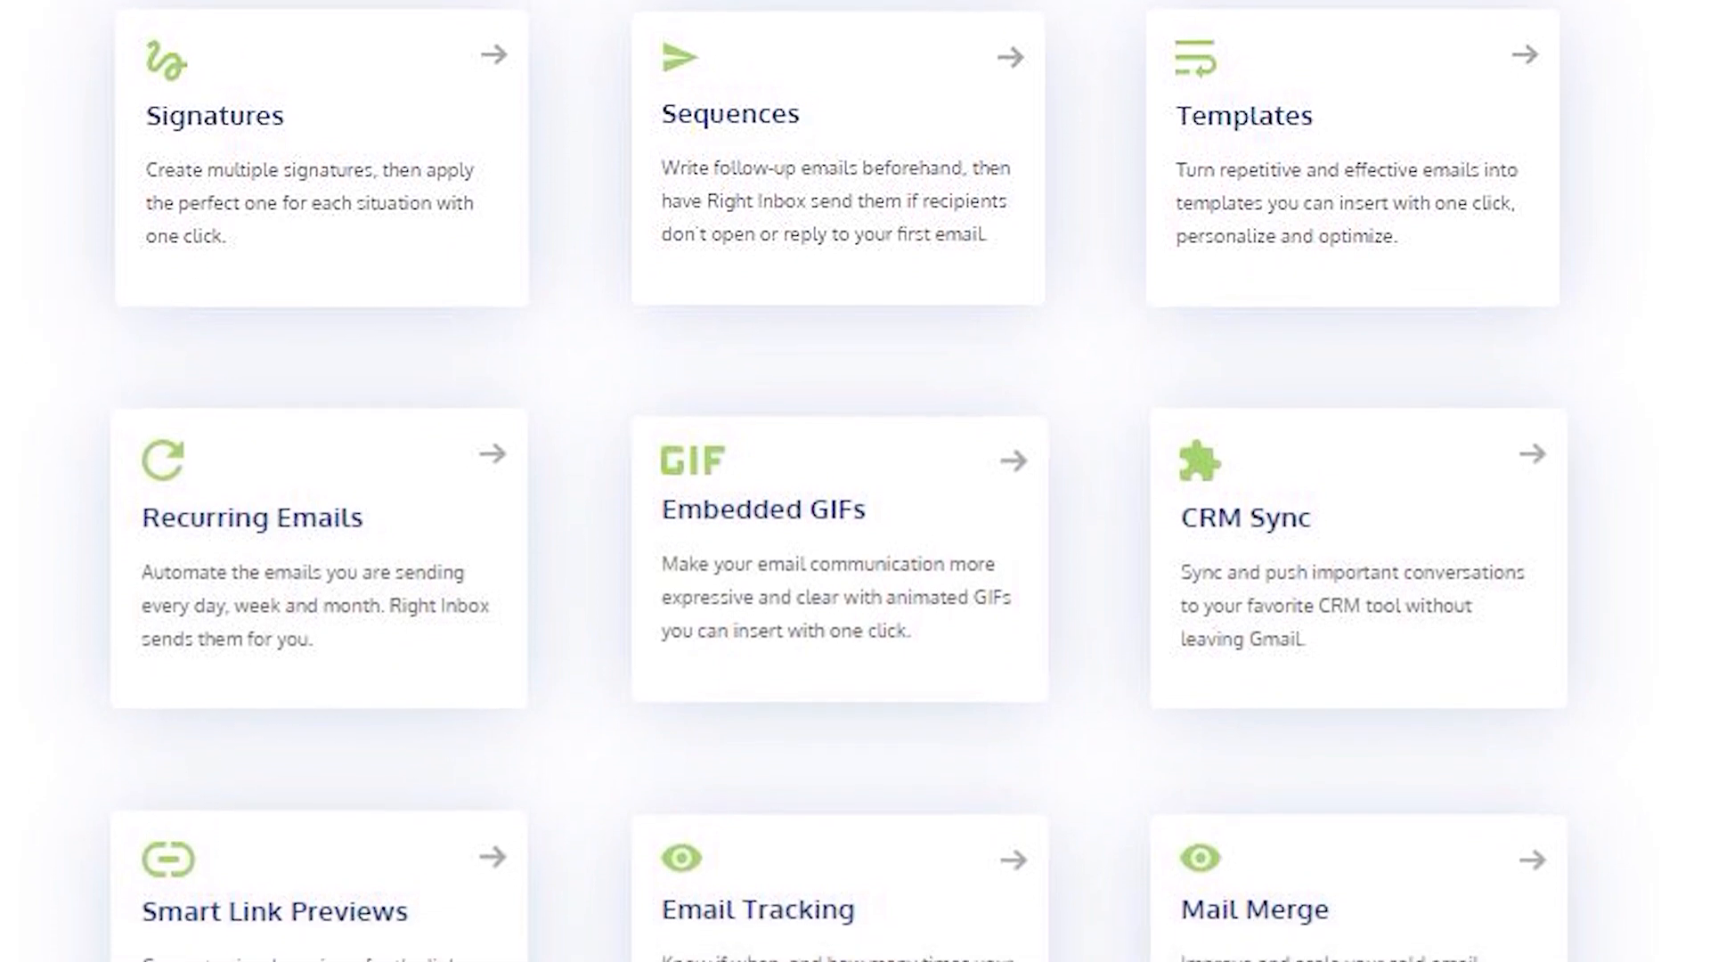
{"action": "scroll", "scroll_direction": "down", "scroll_amount": 3}
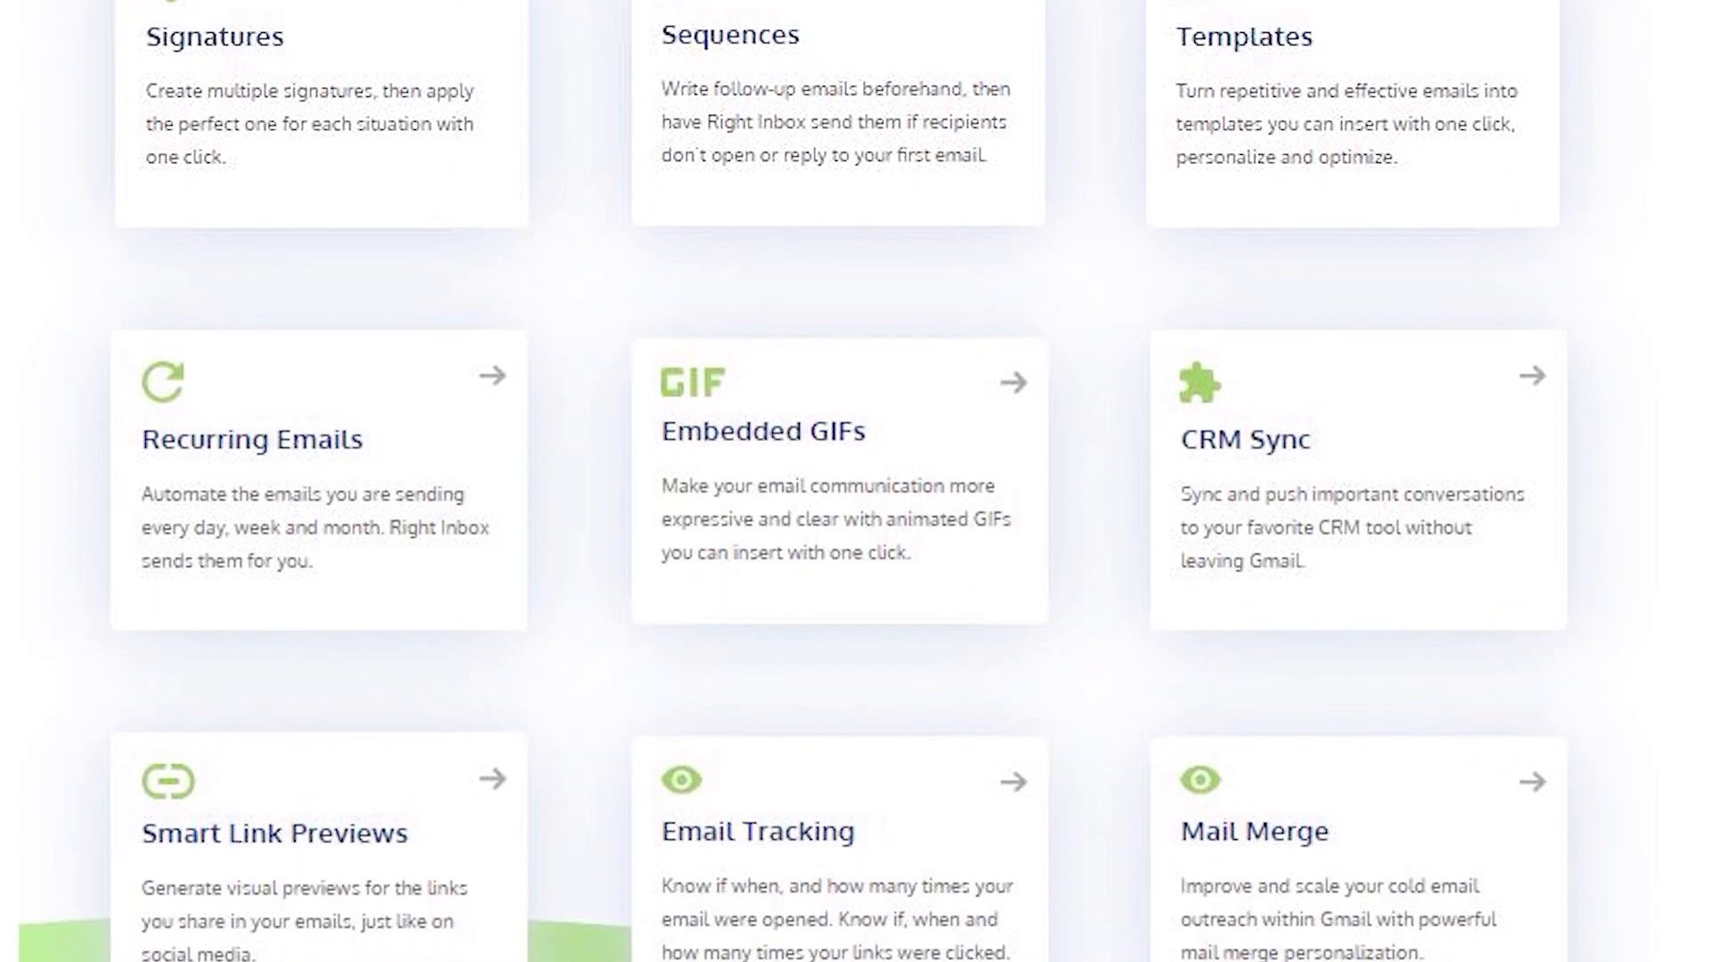